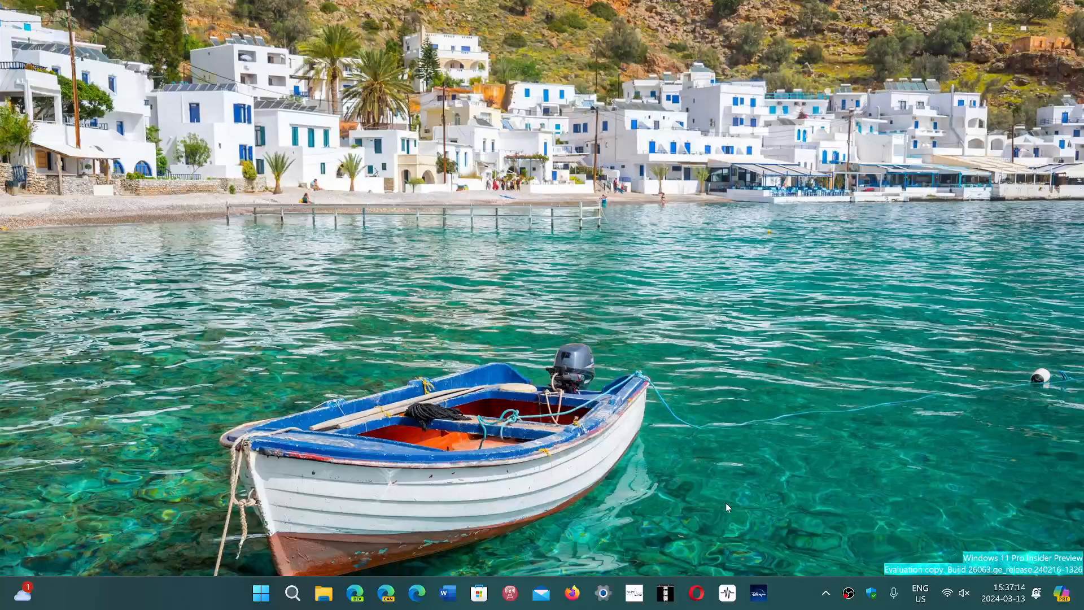
pyautogui.moveTo(370, 558)
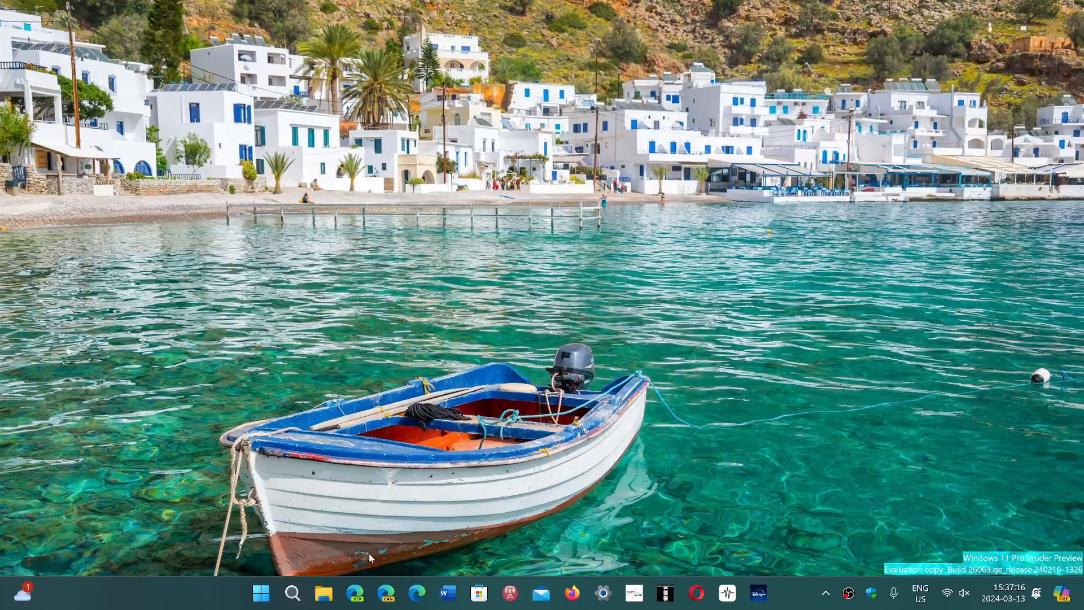
# Step: Launch the Settings app from the Start menu's pinned apps
pyautogui.click(261, 593)
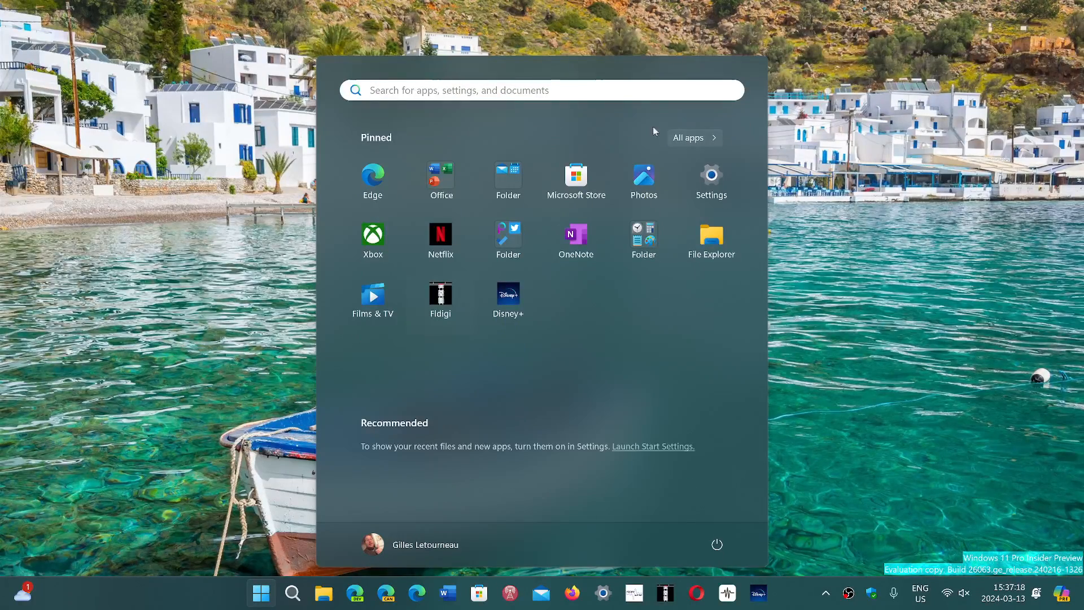
pyautogui.click(711, 174)
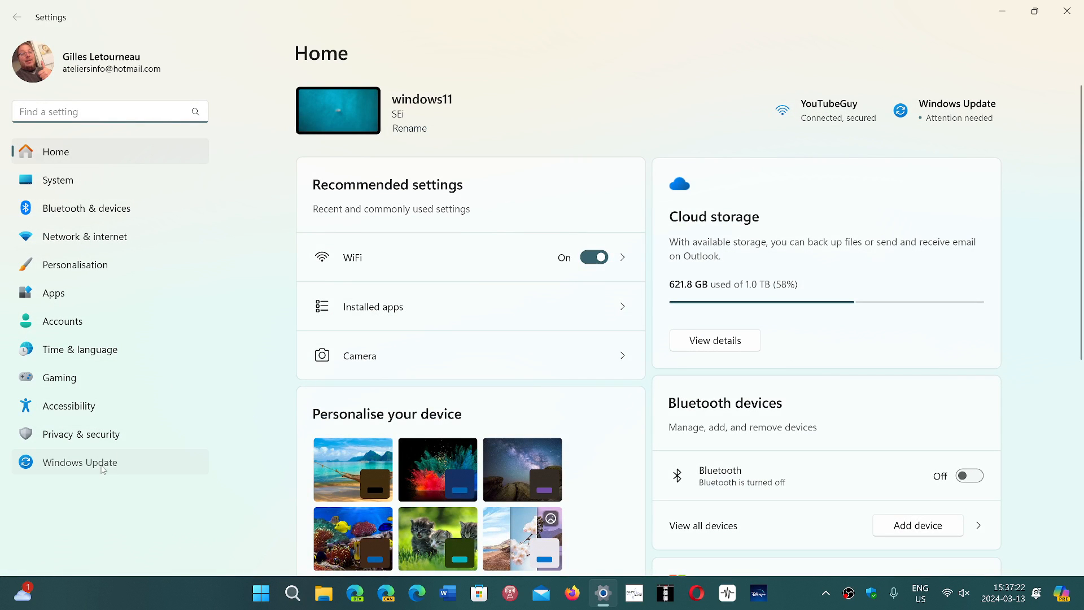
# Step: Go to Windows Update, which reports the device is up to date
pyautogui.click(79, 463)
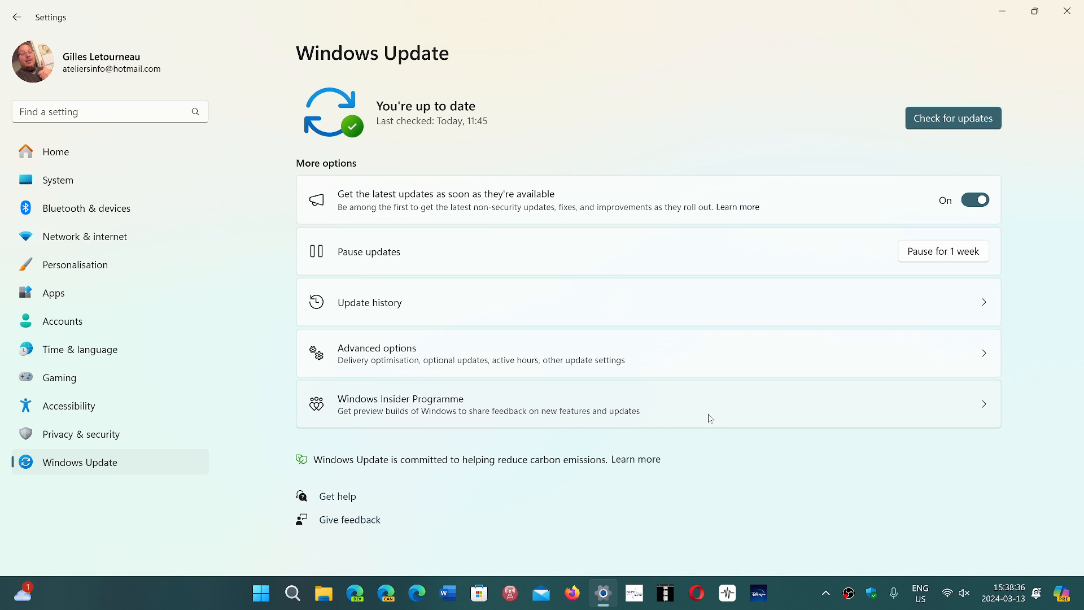
pyautogui.moveTo(827, 521)
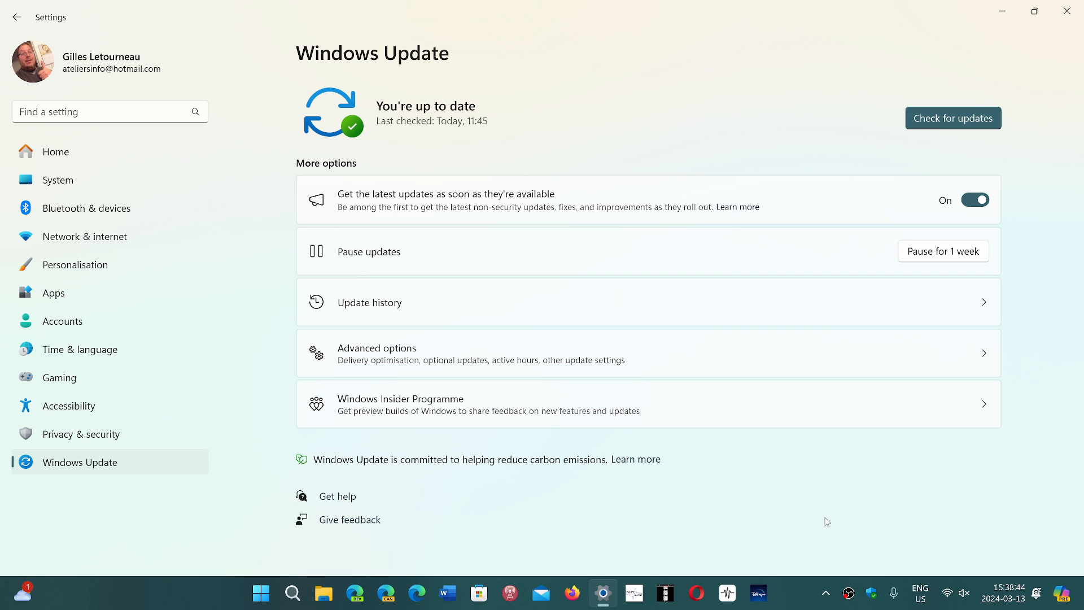
pyautogui.moveTo(774, 468)
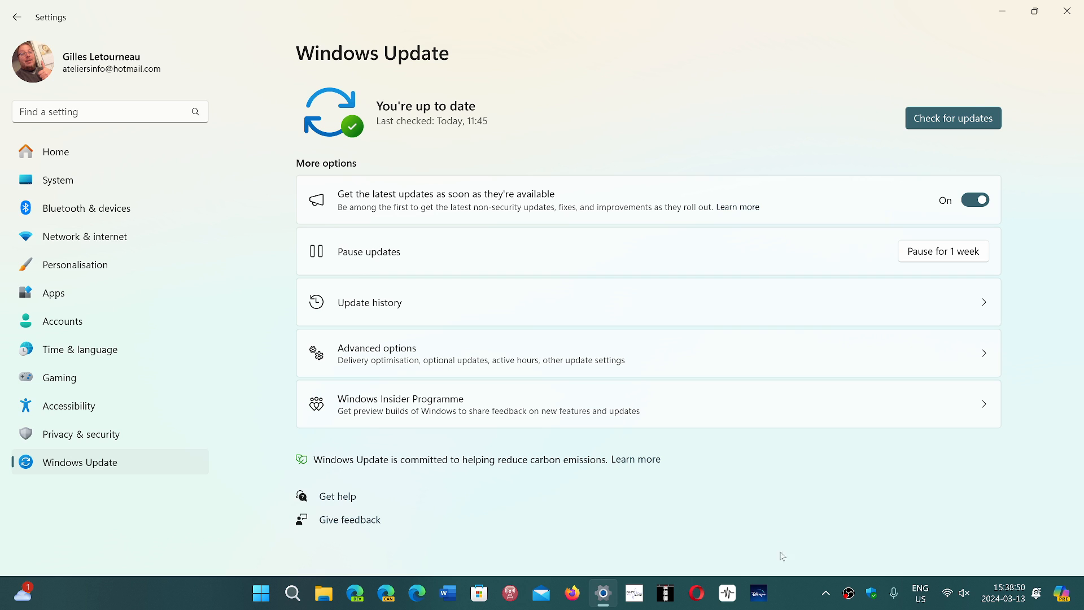
pyautogui.moveTo(798, 597)
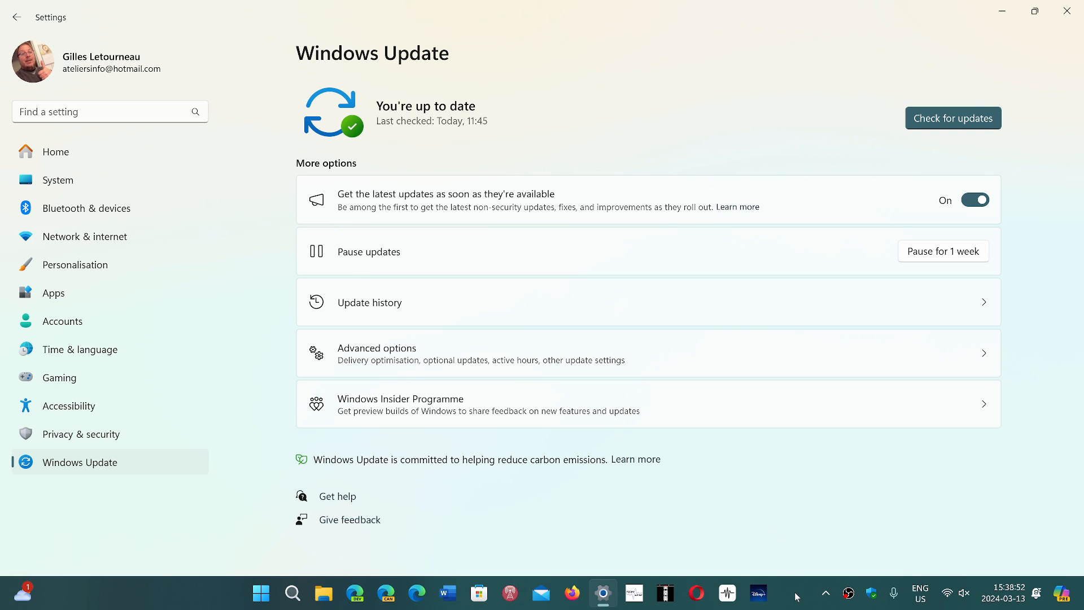